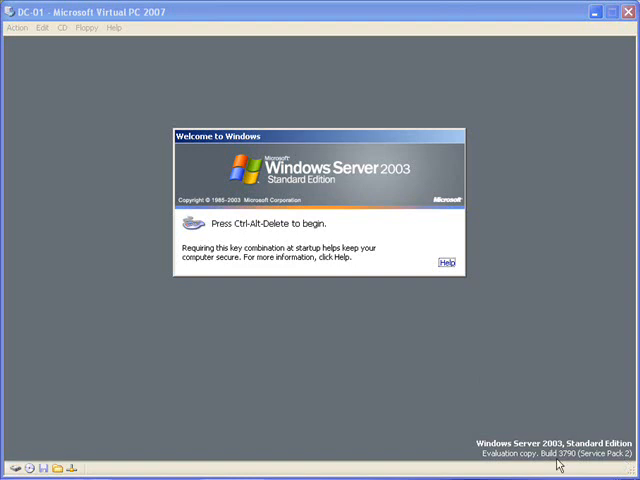
mouse_move(384, 123)
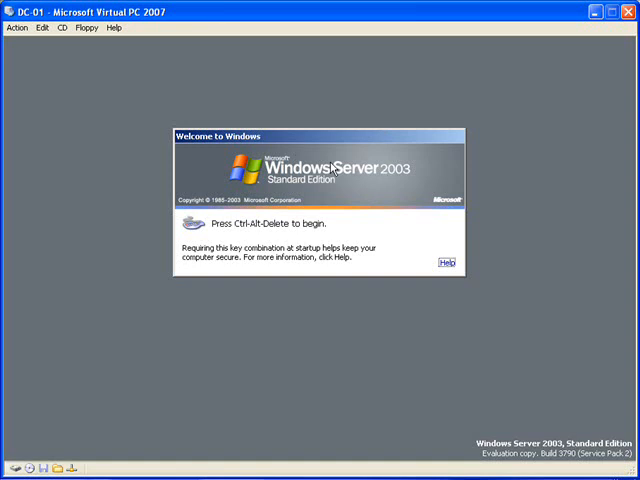
Step: Start the Ctrl+Alt+Del logon, select MYDOMAIN as the logon domain, and enter the Administrator password
key(Ctrl+Alt+Delete)
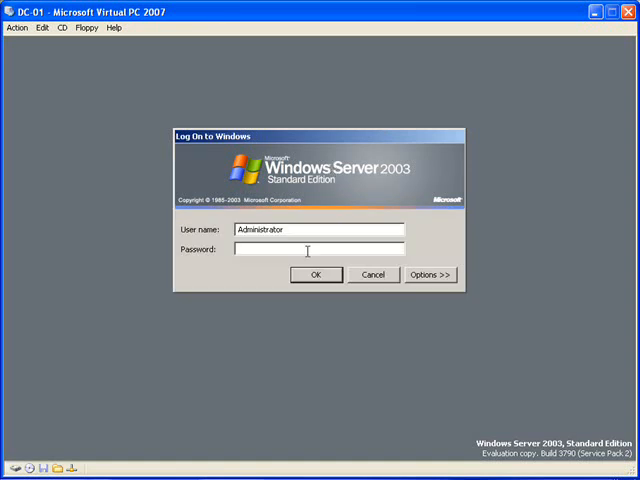
click(429, 274)
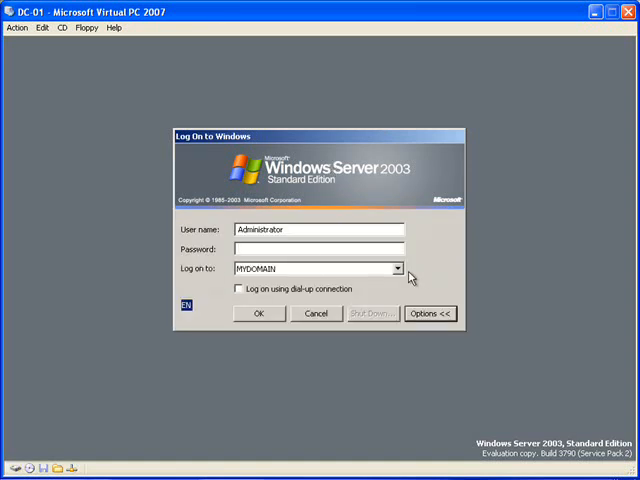
click(397, 268)
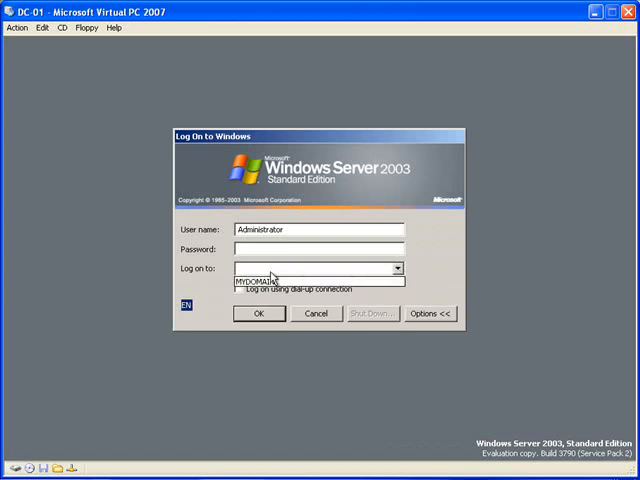
click(318, 268)
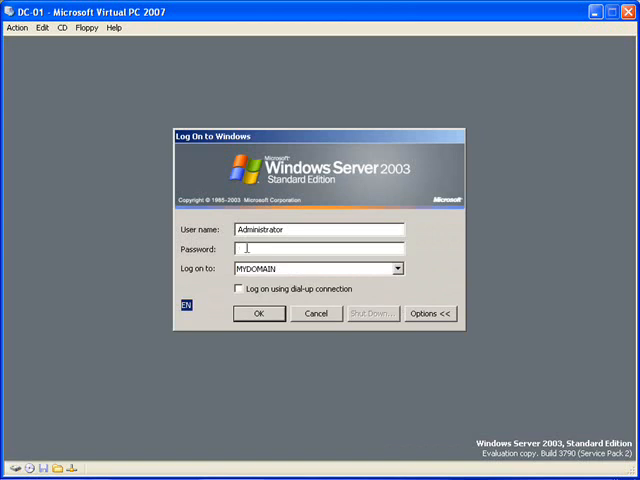
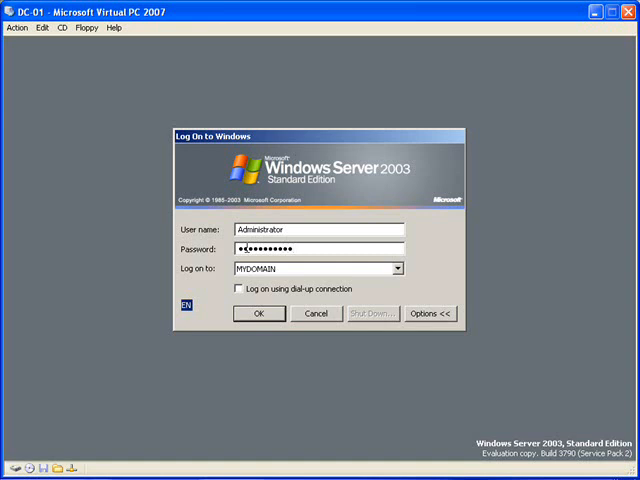
click(258, 313)
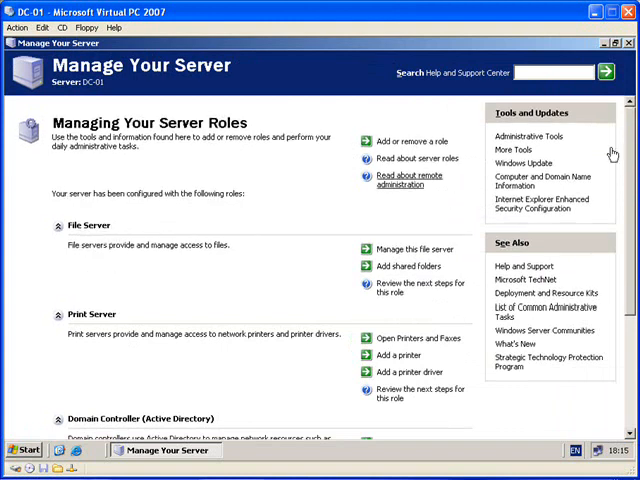
Step: Scroll the Manage Your Server roles past File Server, Print Server and Domain Controller to DNS Server
scroll(down, 3)
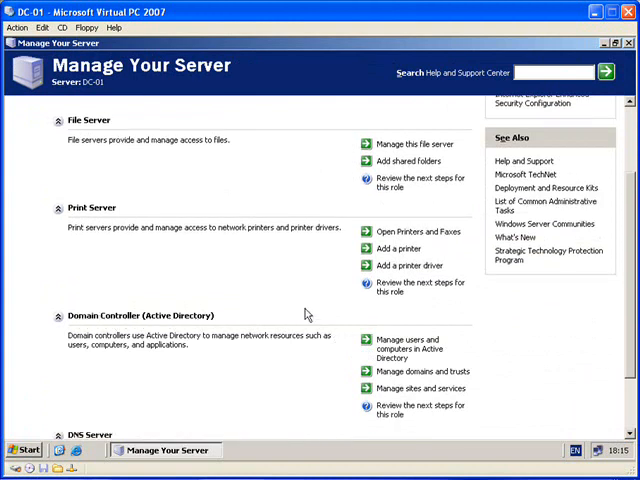
scroll(down, 3)
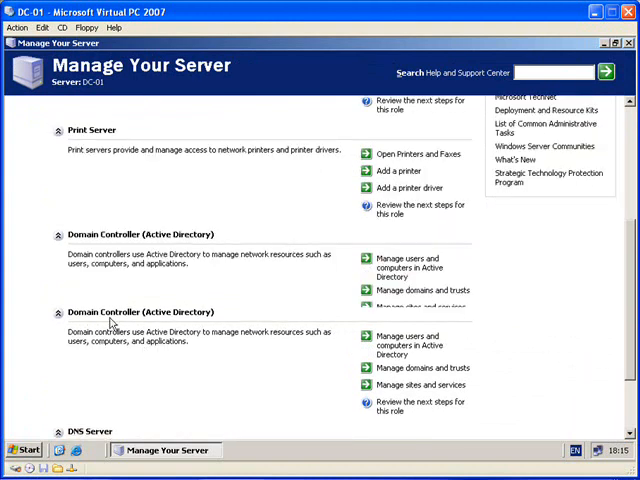
scroll(down, 3)
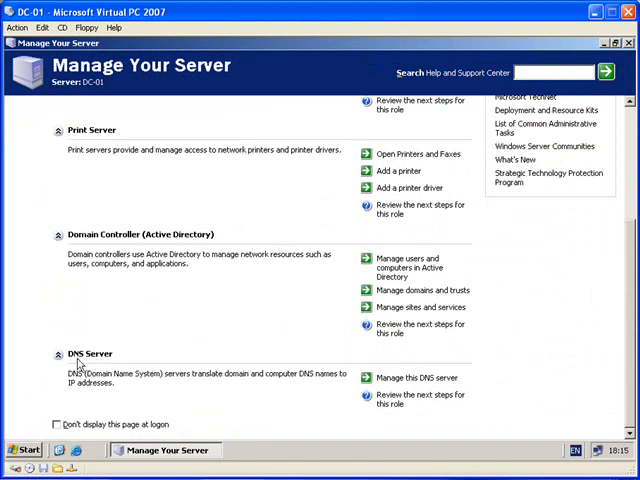
mouse_move(297, 371)
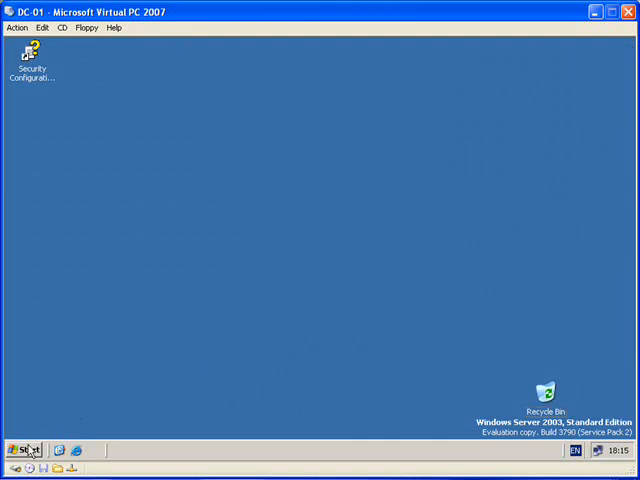
Step: Open All Programs from the Start menu and sort Administrative Tools by name
click(27, 446)
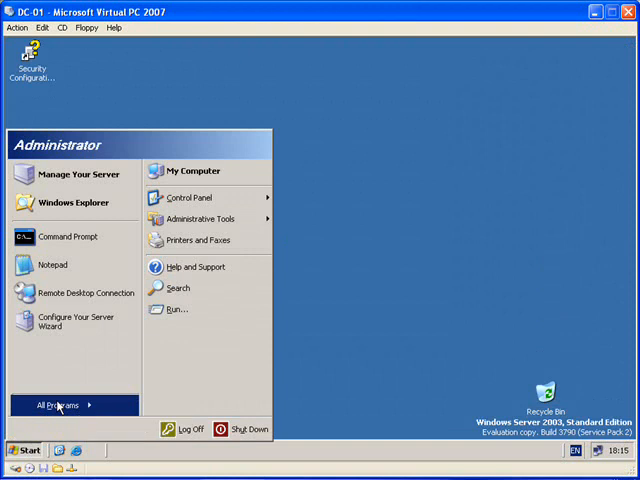
click(63, 400)
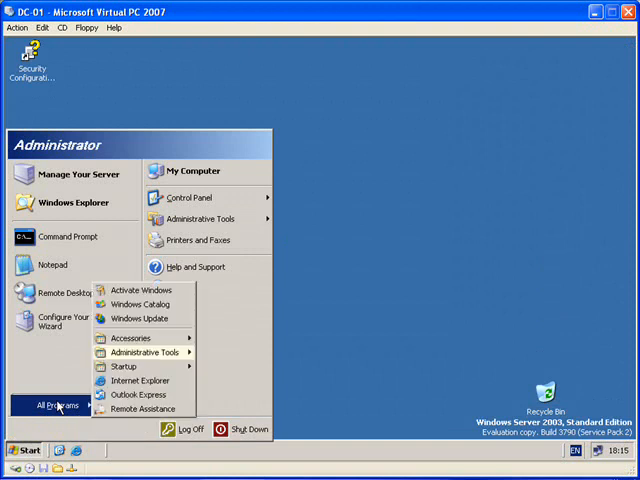
mouse_move(143, 352)
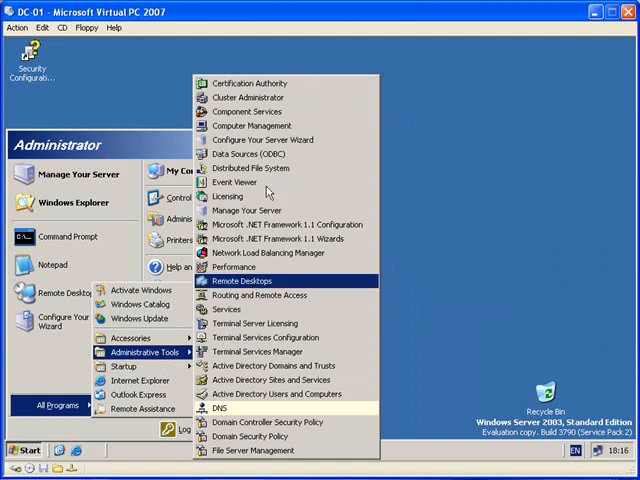
mouse_move(263, 139)
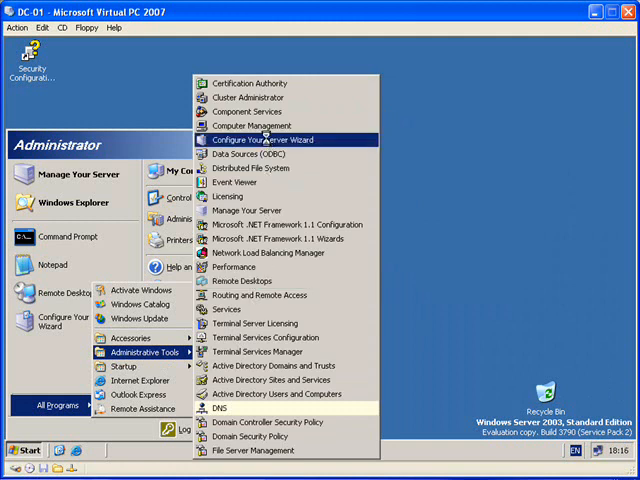
right_click(262, 140)
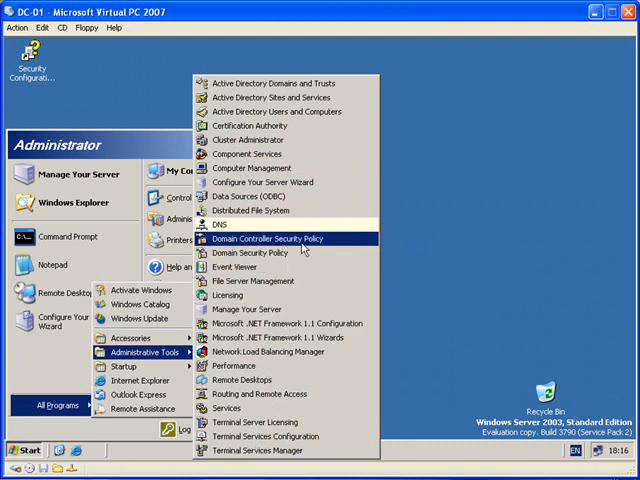
mouse_move(250, 139)
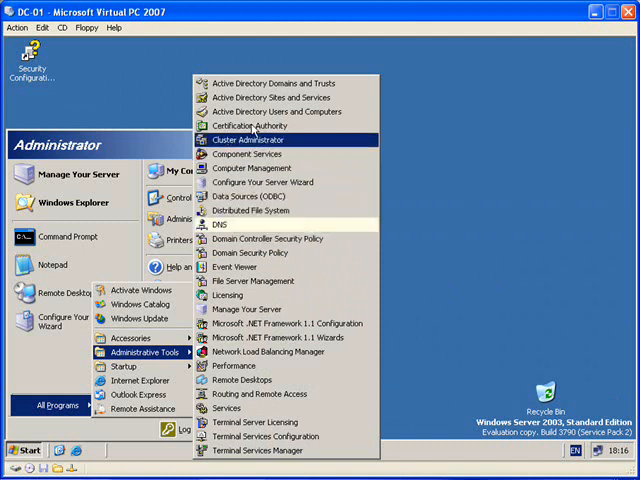
mouse_move(270, 97)
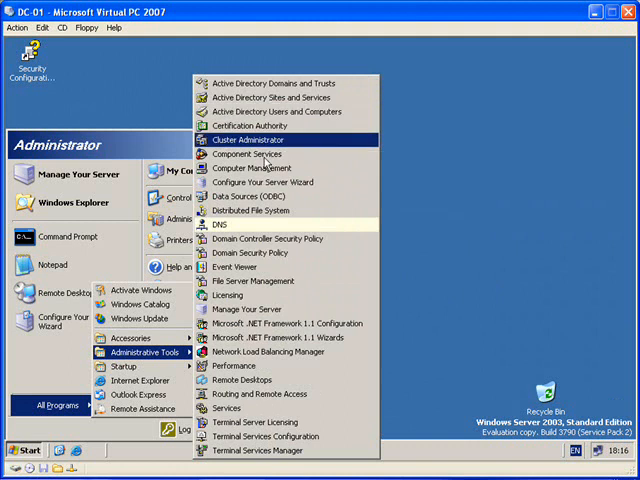
mouse_move(248, 309)
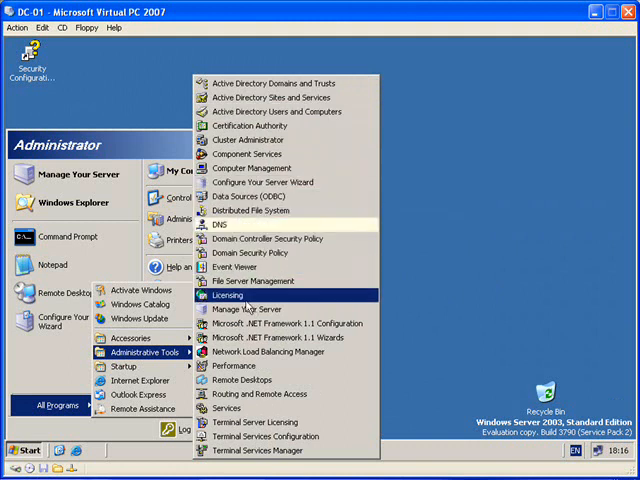
mouse_move(227, 408)
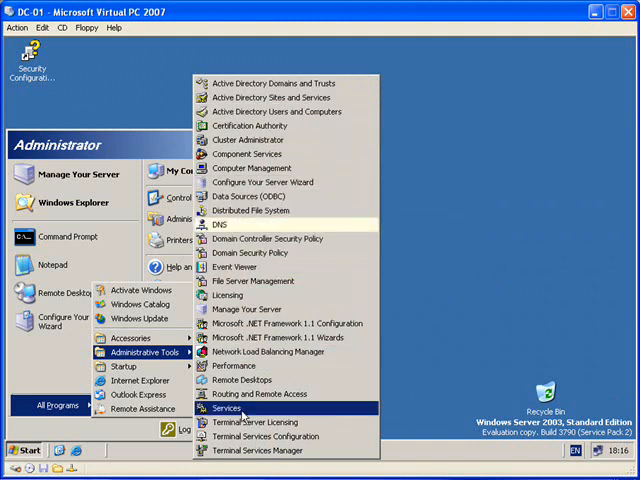
mouse_move(270, 451)
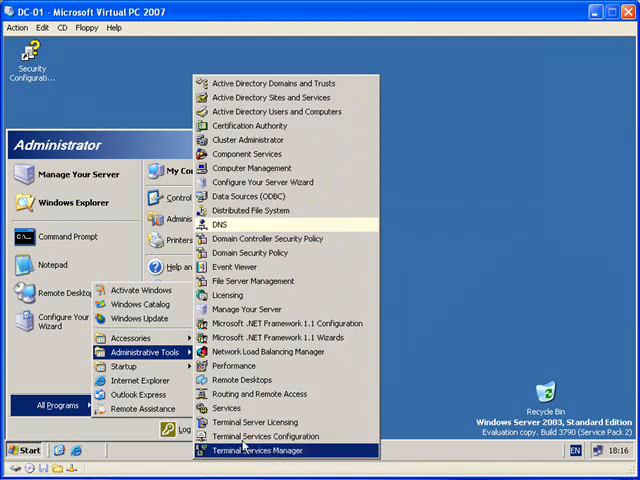
mouse_move(265, 435)
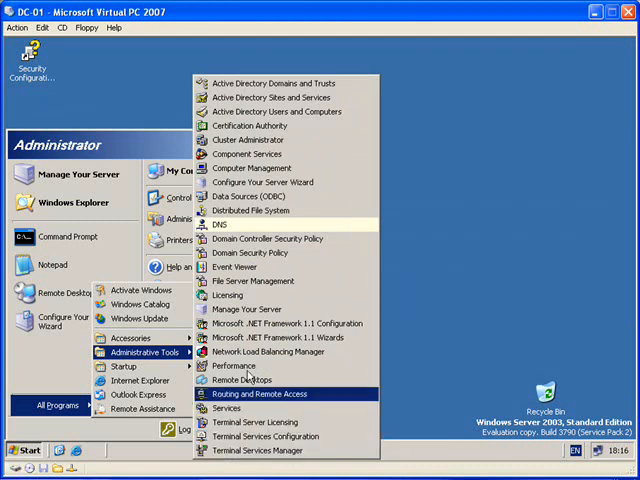
mouse_move(267, 351)
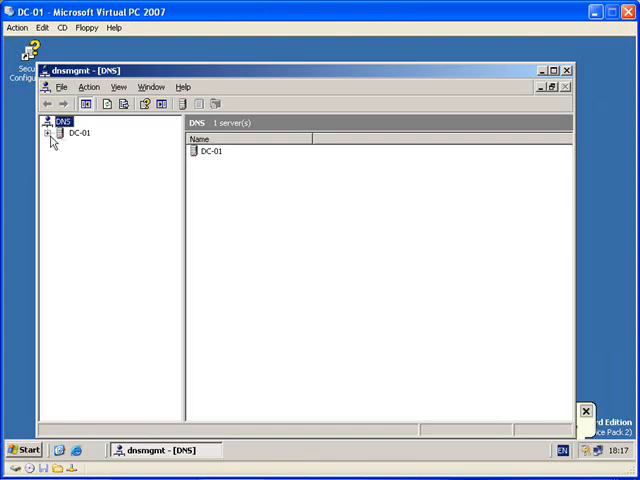
Step: Expand DC-01 to view its two forward lookup zones and the empty Reverse Lookup Zones folder
click(49, 132)
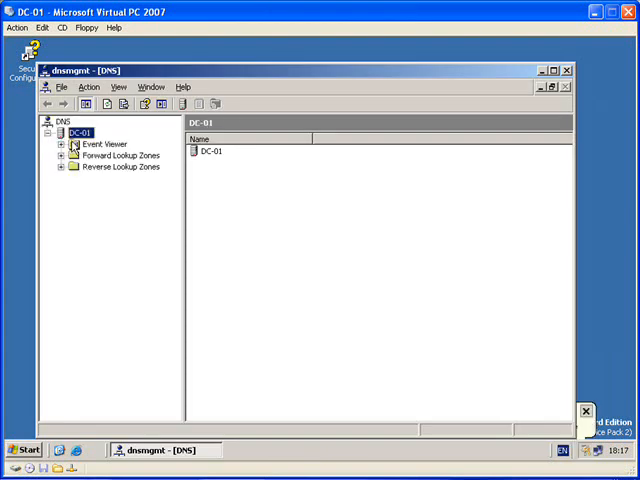
click(122, 155)
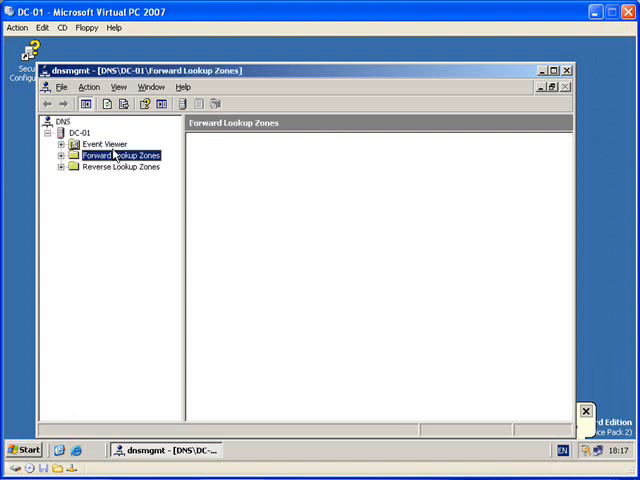
click(120, 155)
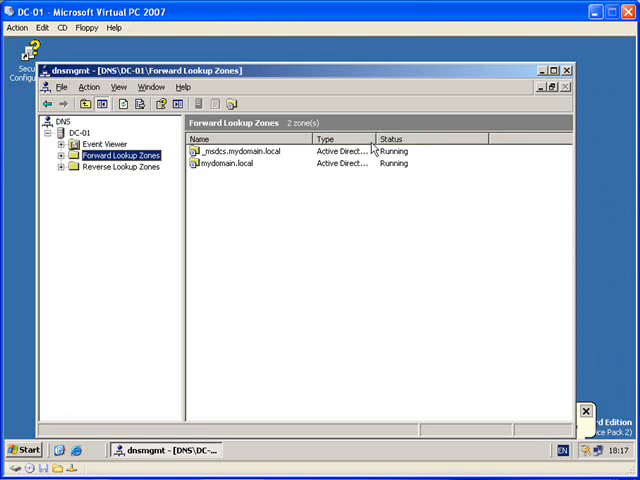
mouse_move(377, 138)
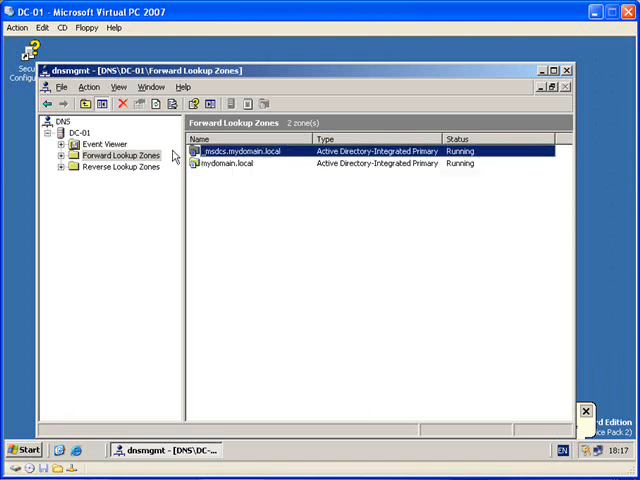
click(121, 167)
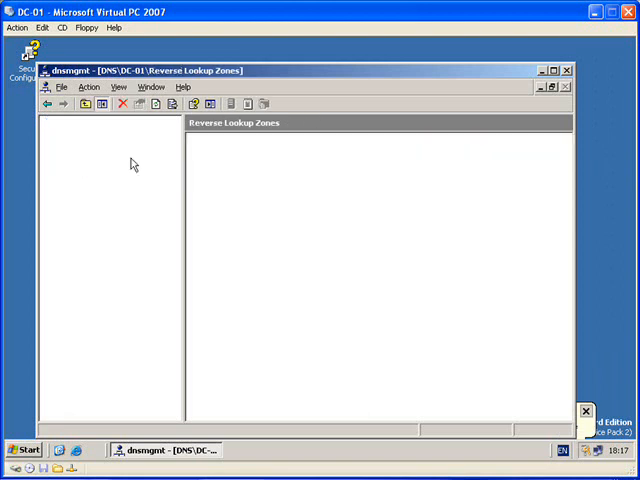
click(121, 166)
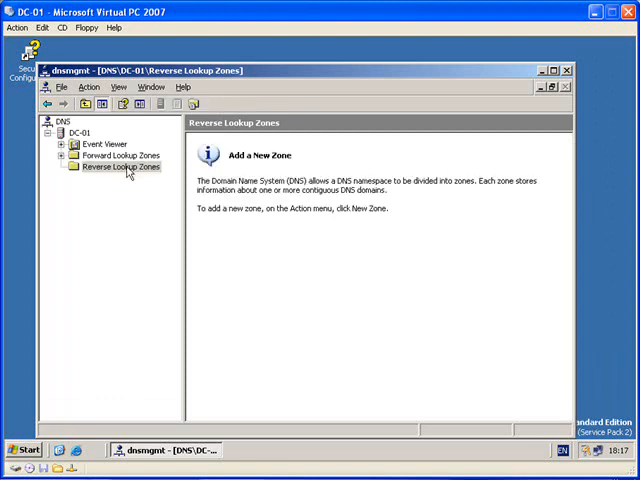
Step: Start a new reverse zone as Active Directory primary, replicated to all mydomain.local domain controllers
right_click(120, 167)
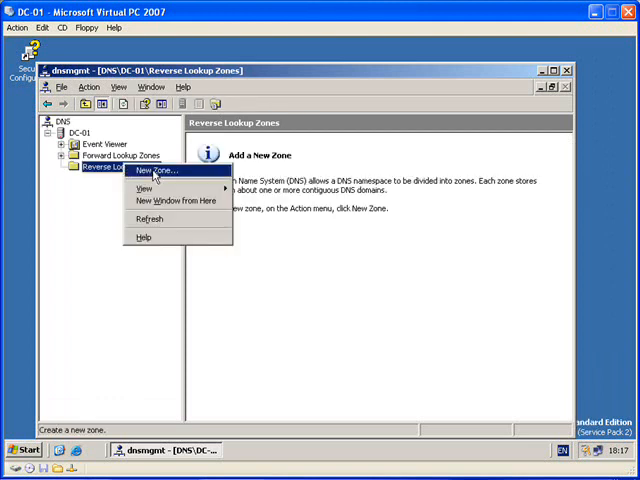
click(155, 170)
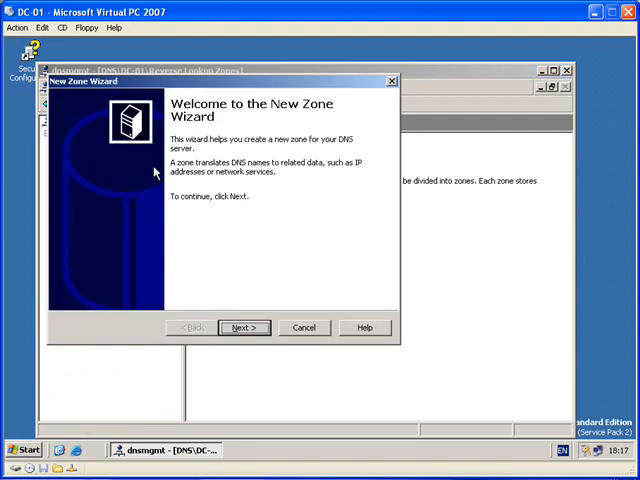
click(243, 327)
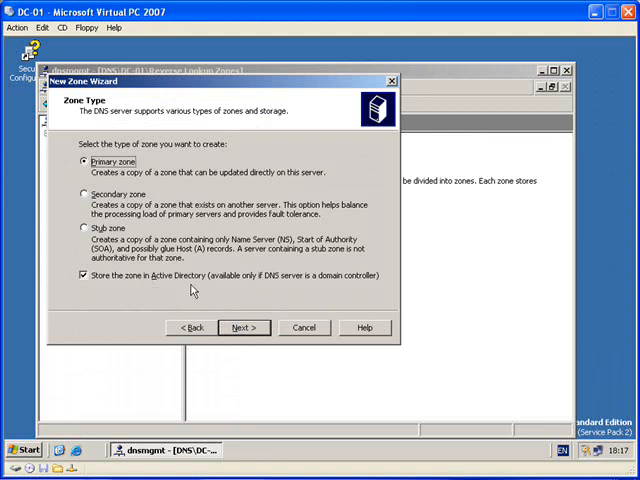
click(243, 327)
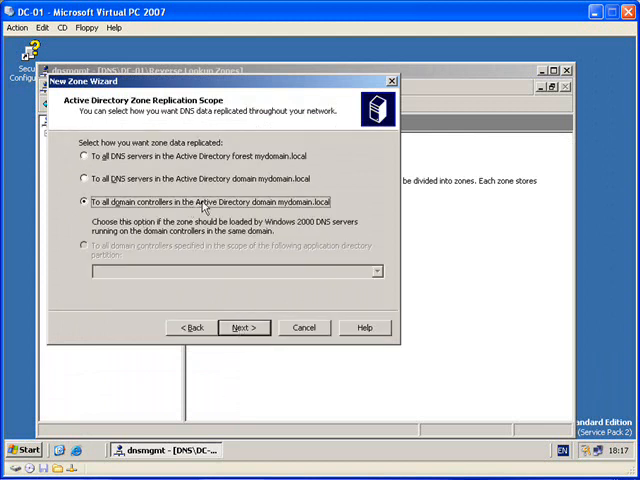
click(243, 327)
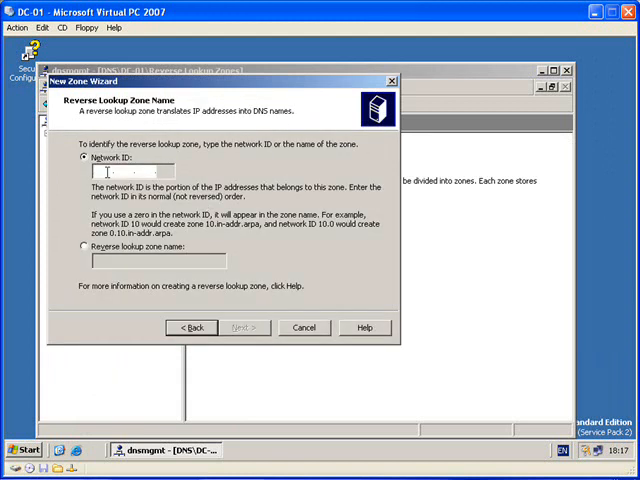
Step: Enter network ID 10.45, keep secure-only dynamic updates, and finish the zone wizard
text(10)
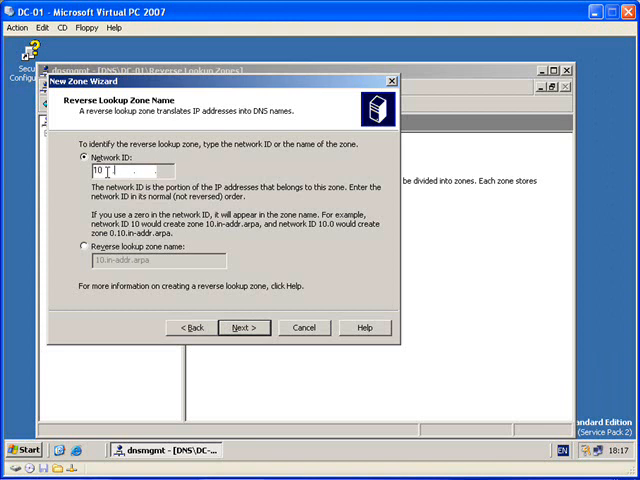
text(45)
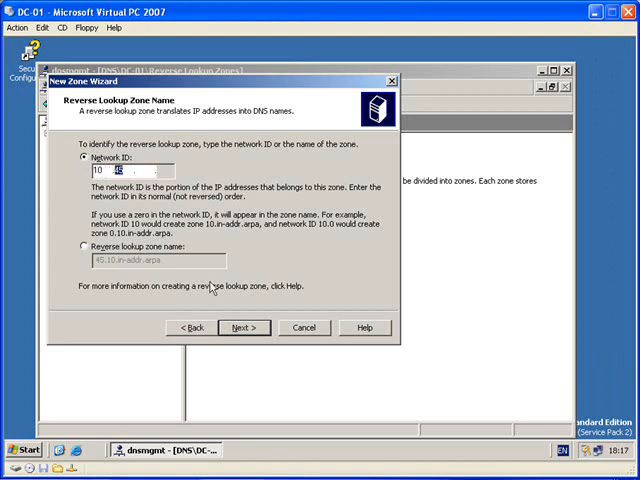
click(242, 327)
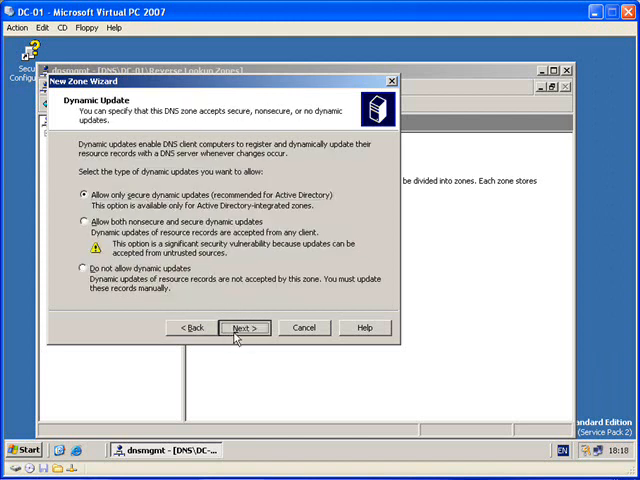
click(244, 327)
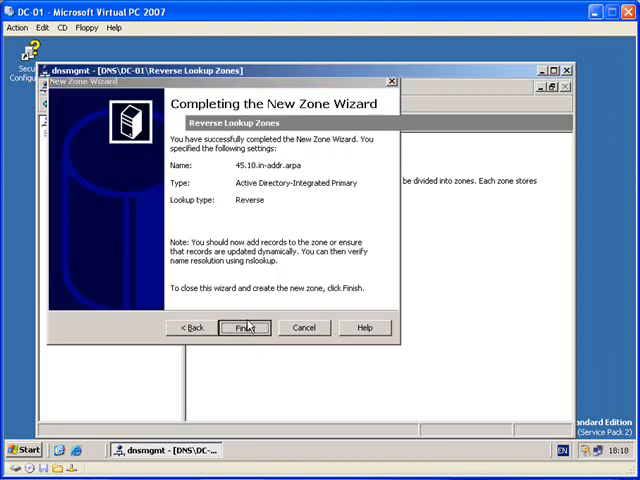
click(245, 327)
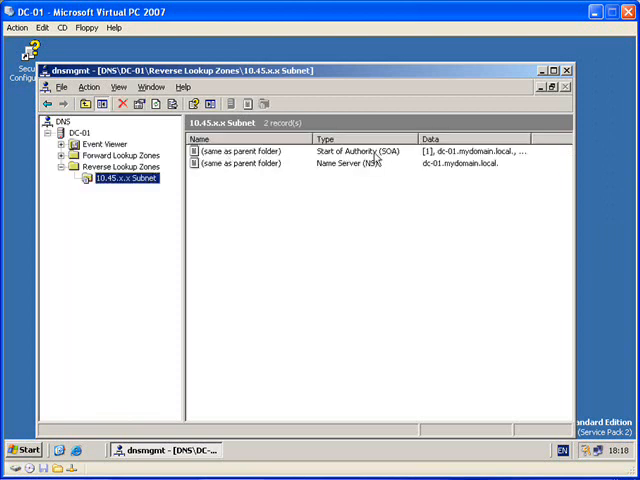
Step: Inspect the 10.45.x.x Subnet zone's name server record, then bring up the Start menu
click(300, 163)
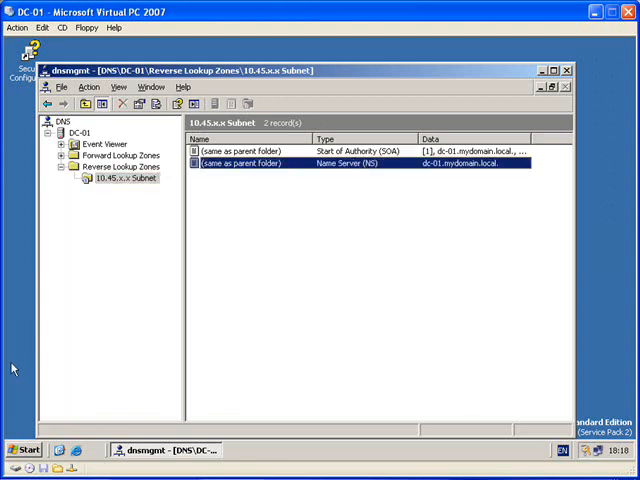
click(25, 449)
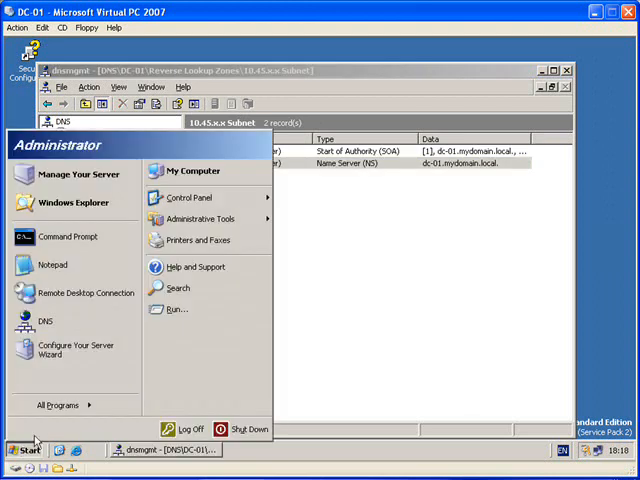
Step: Open a Command Prompt and enter ipconfig /registerdns
click(24, 448)
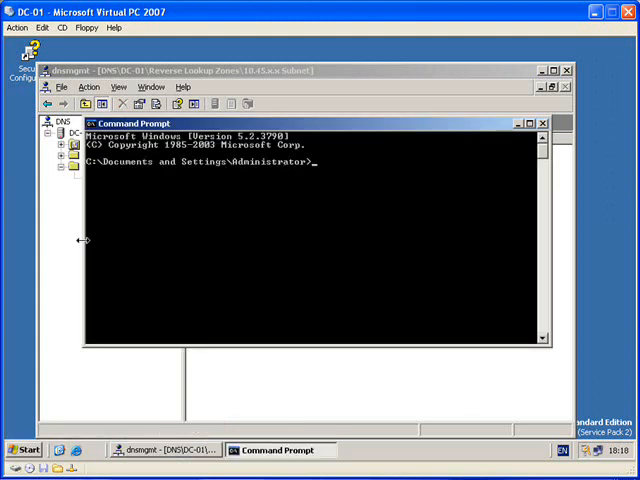
text(ipc)
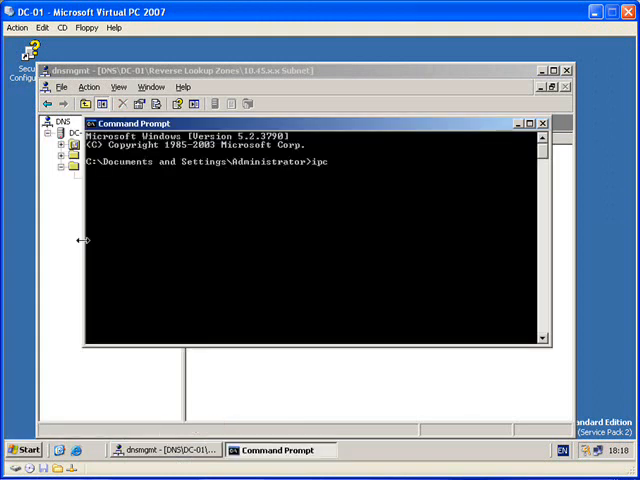
text(inf)
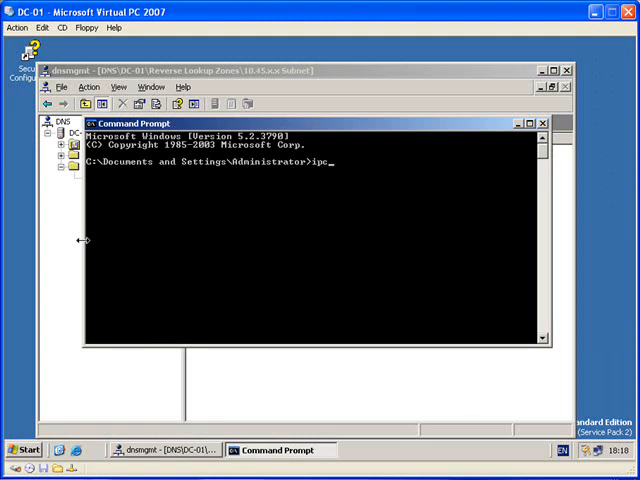
text(onfig)
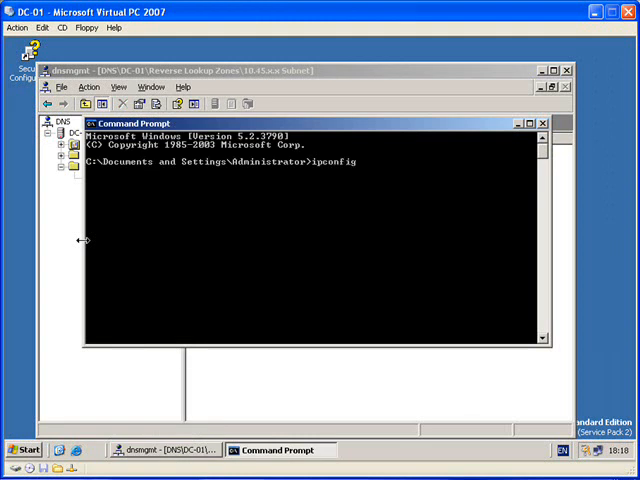
text(/tr)
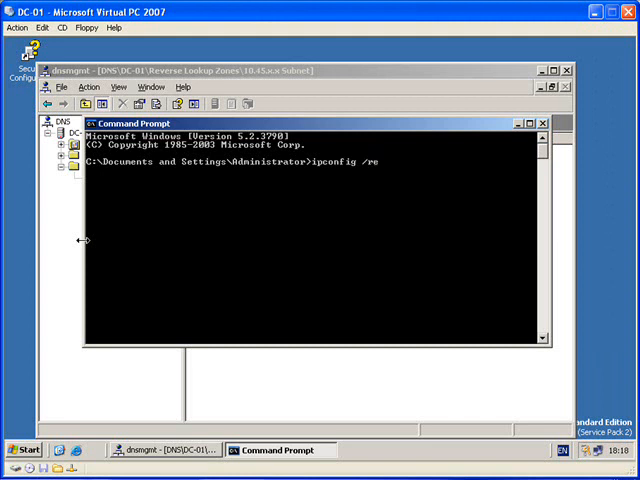
text(gest)
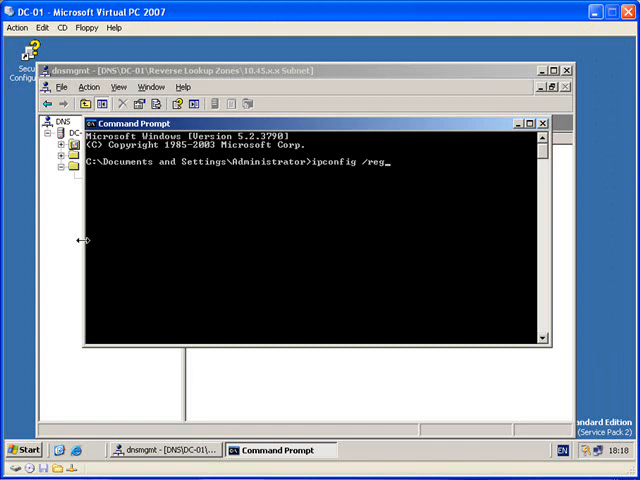
text(ister)
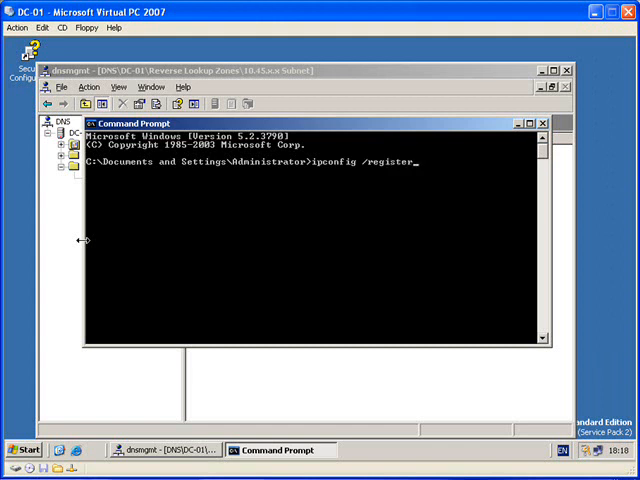
text(dns)
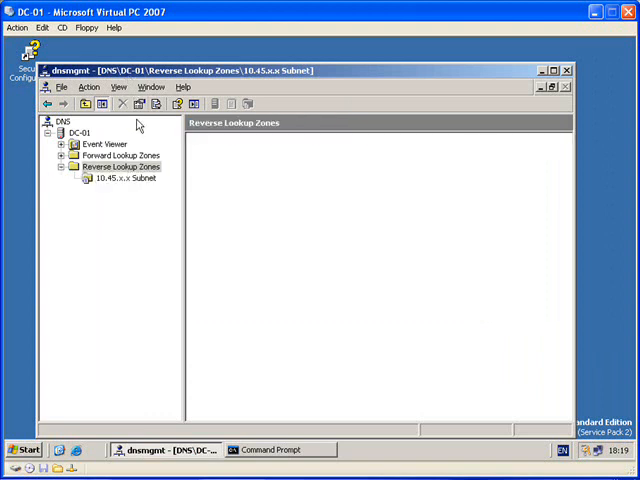
Step: Expand 10.45.x.x Subnet and view the 208 zone's PTR record for dc-01.mydomain.local
click(117, 166)
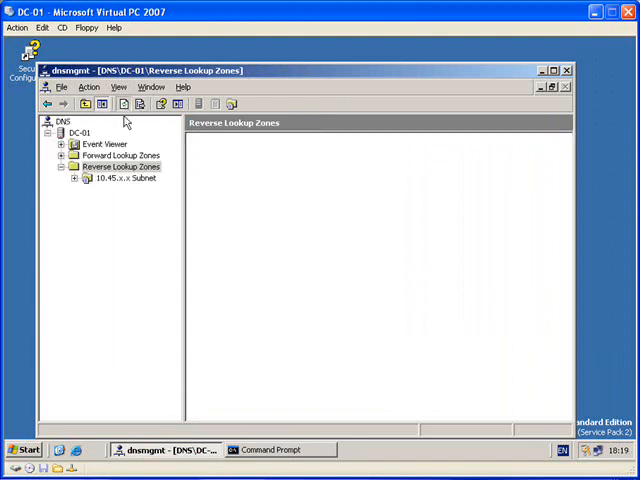
click(121, 166)
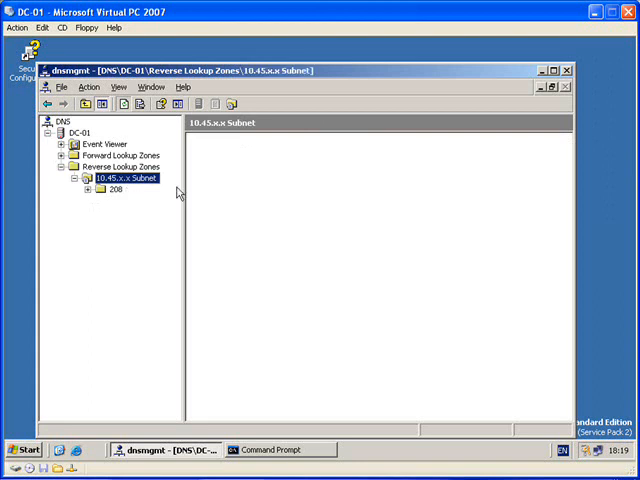
click(117, 190)
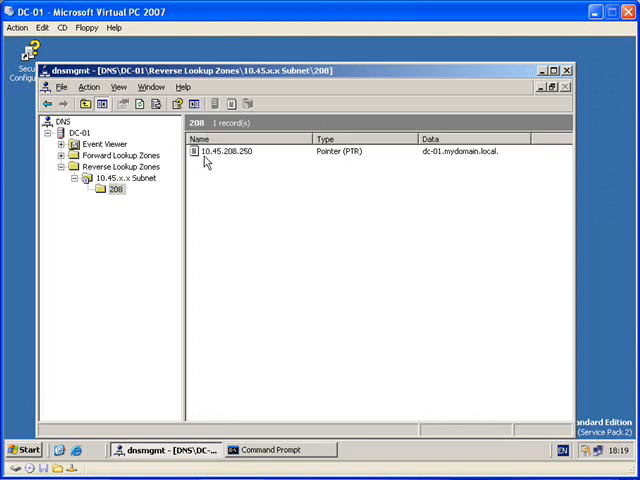
mouse_move(302, 198)
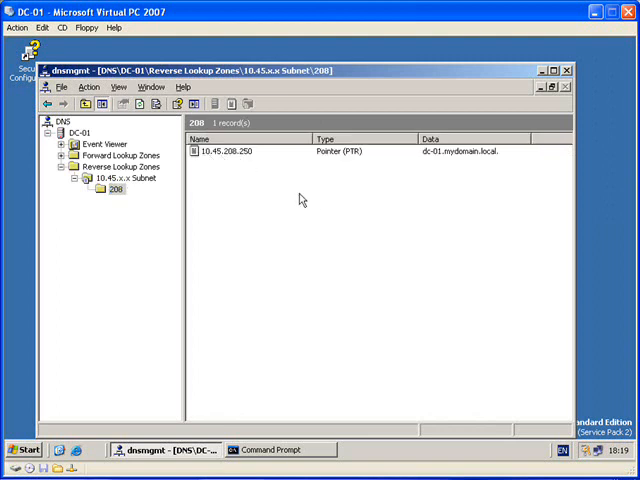
Step: Run nslookup, query dc-01 to get 10.45.208.250, then exit the lookup session
click(280, 449)
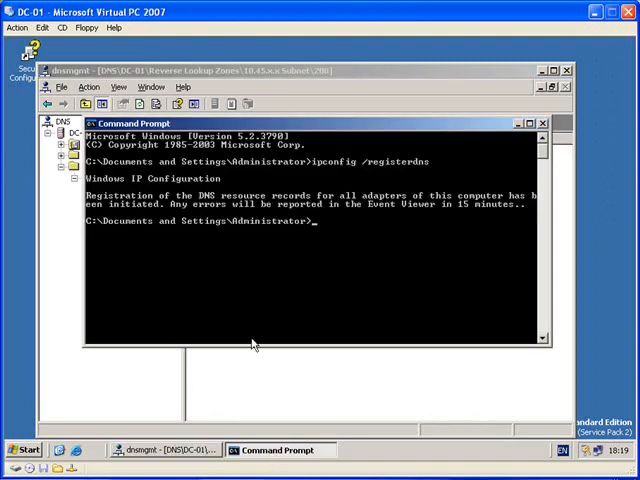
text(nsl)
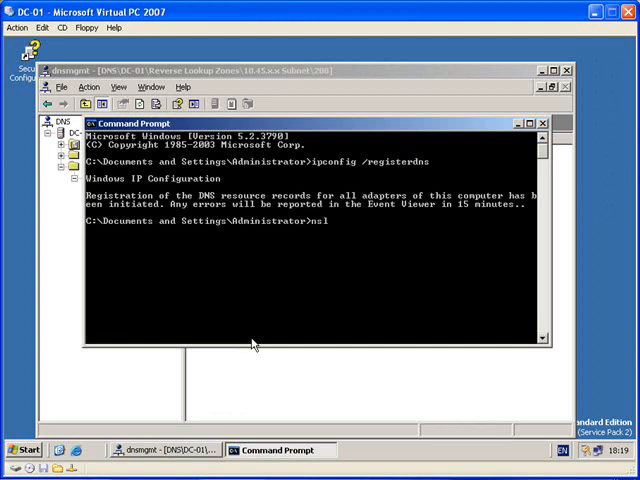
text(lookup)
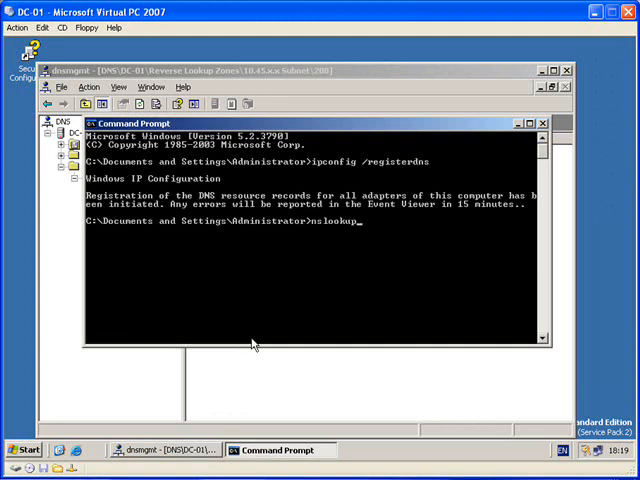
key(Return)
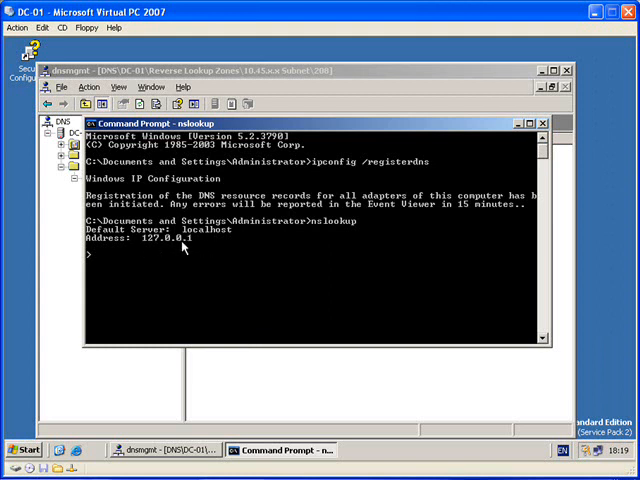
text(dc-01)
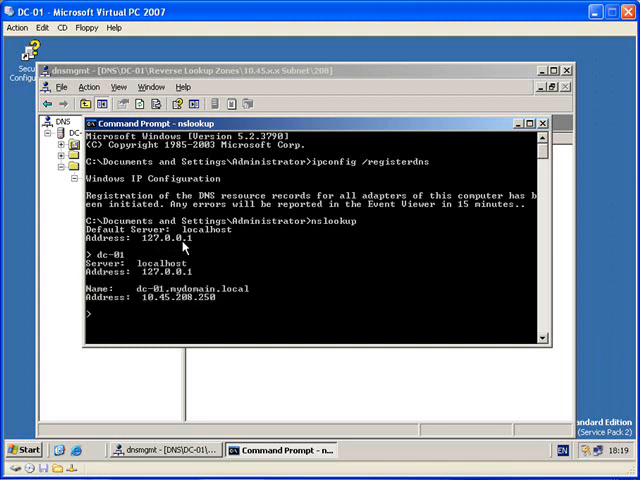
mouse_move(160, 271)
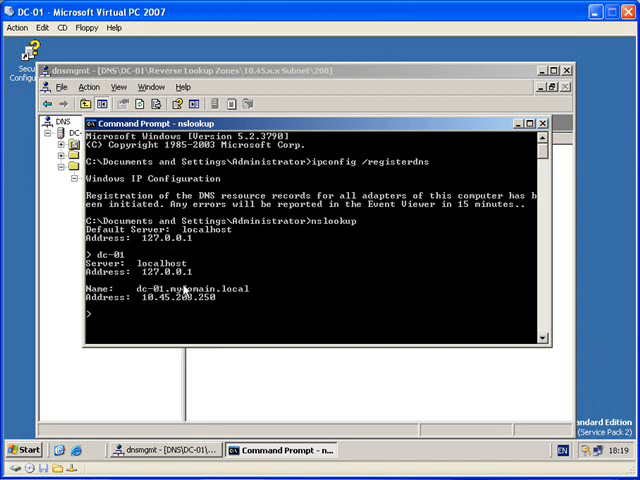
text(exit)
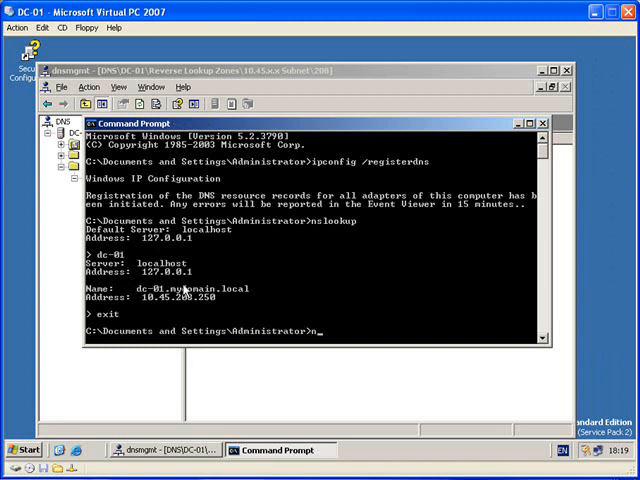
text(slooku)
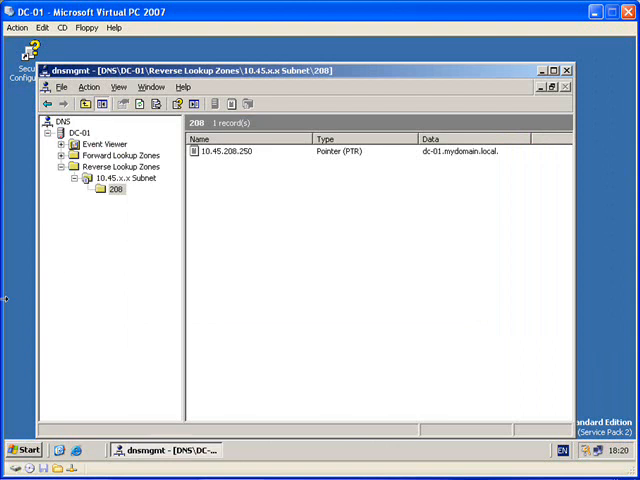
Step: Switch to the leftover nslookup Command Prompt window and type exit to quit it
click(27, 451)
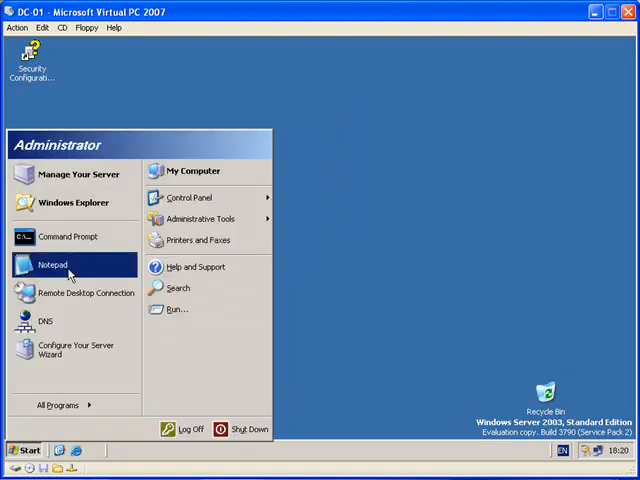
click(67, 236)
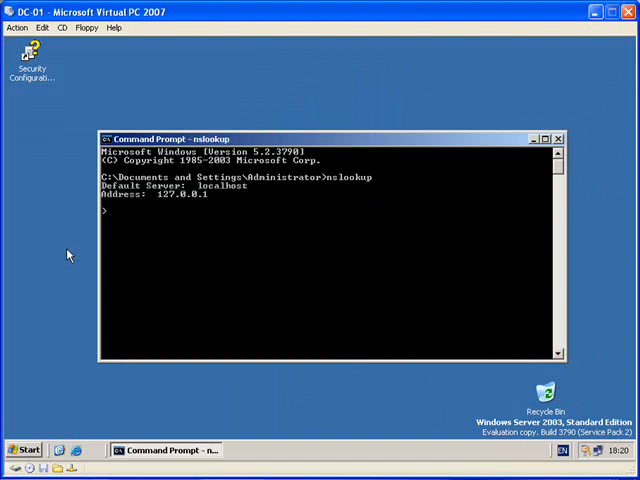
text(exit)
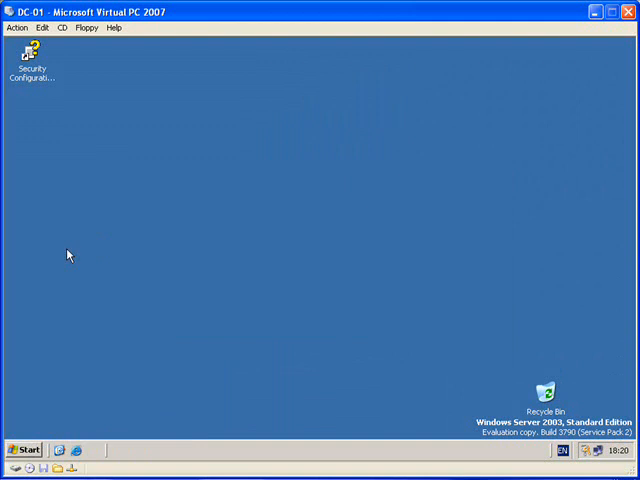
Step: Launch Active Directory Users and Computers from Administrative Tools in the Start menu
click(20, 449)
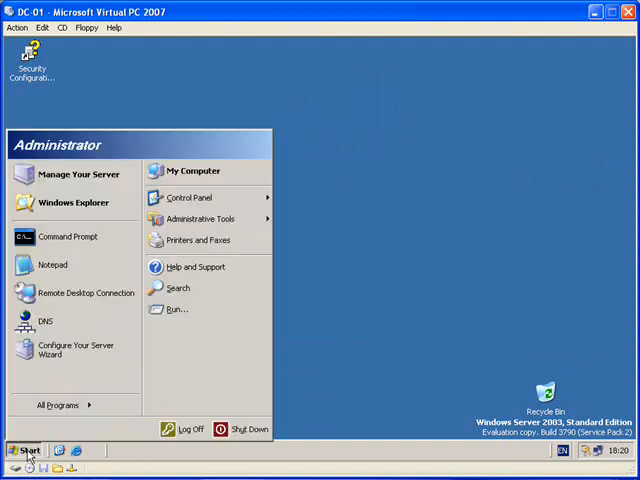
click(65, 403)
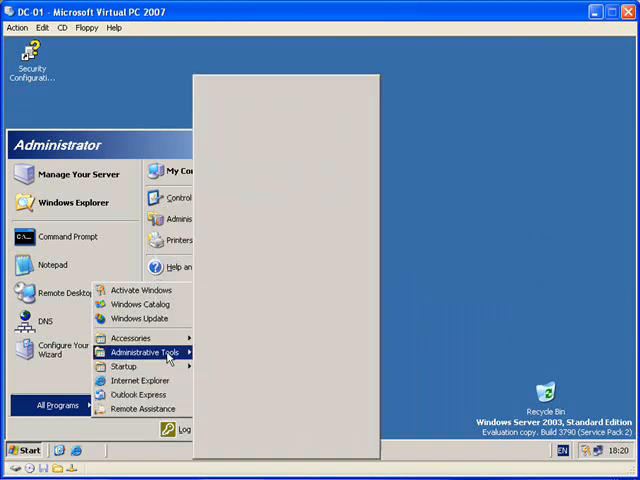
click(145, 352)
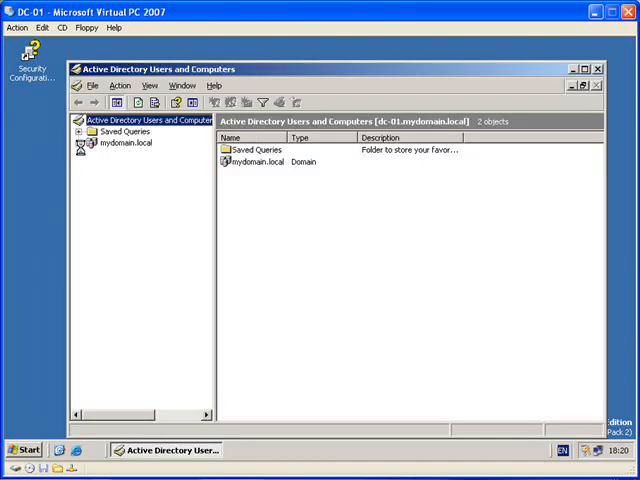
Step: Expand mydomain.local, select the Users container and start a new user object
click(81, 143)
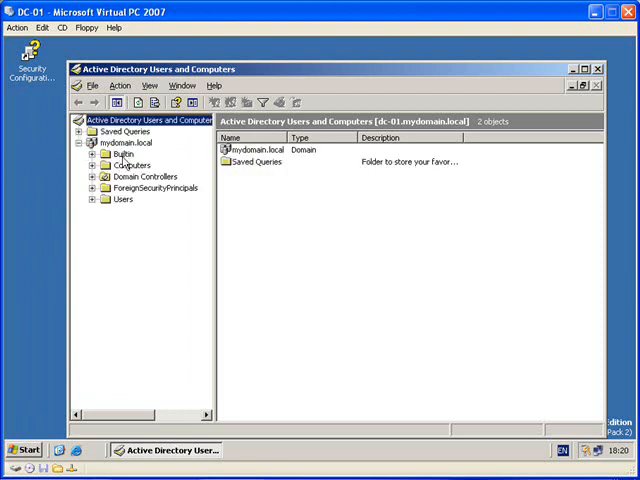
click(129, 165)
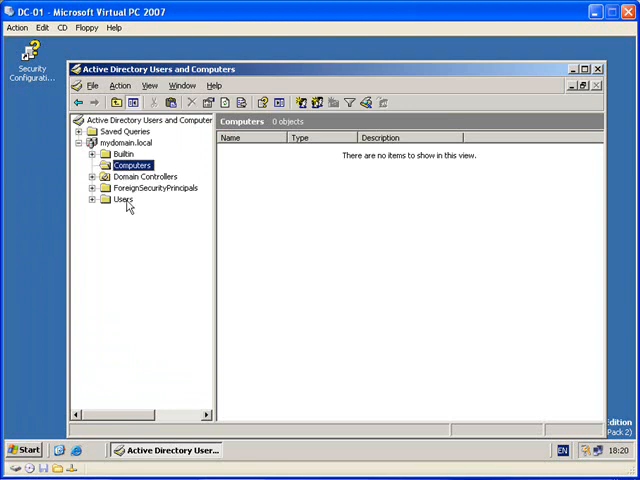
click(122, 199)
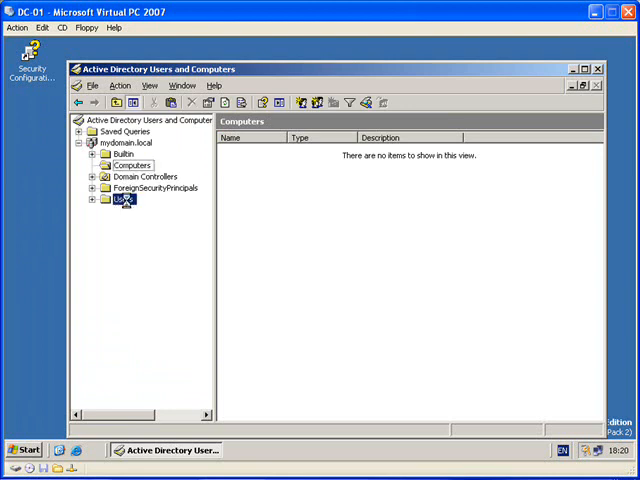
click(120, 199)
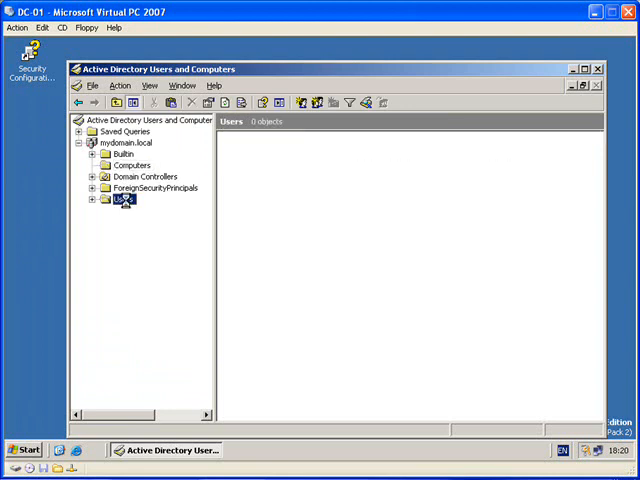
click(124, 199)
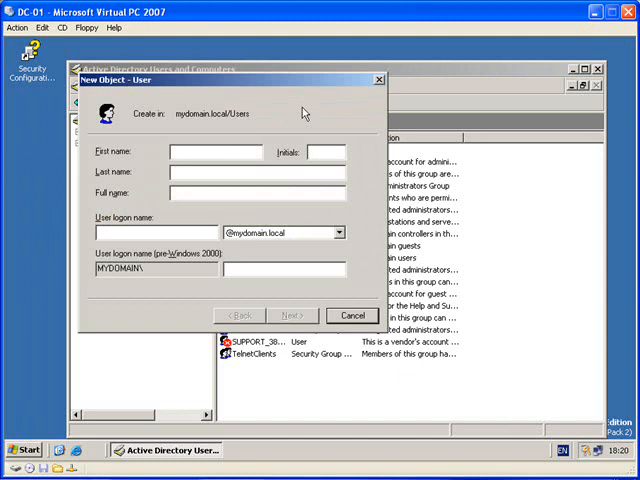
Step: Enter 91kr11 as the new user's name and logon name
text(91)
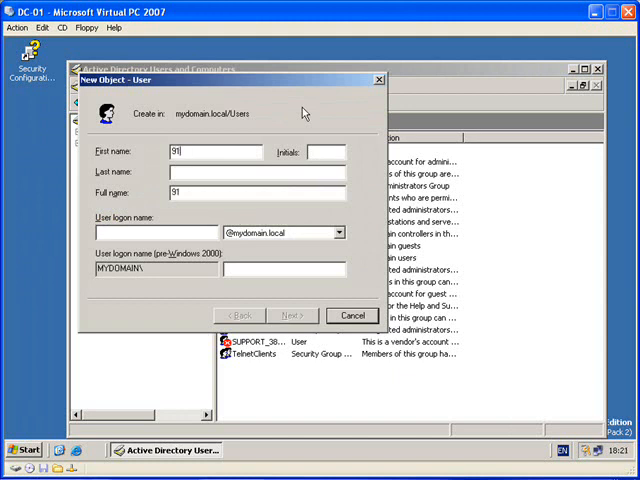
text(kr11)
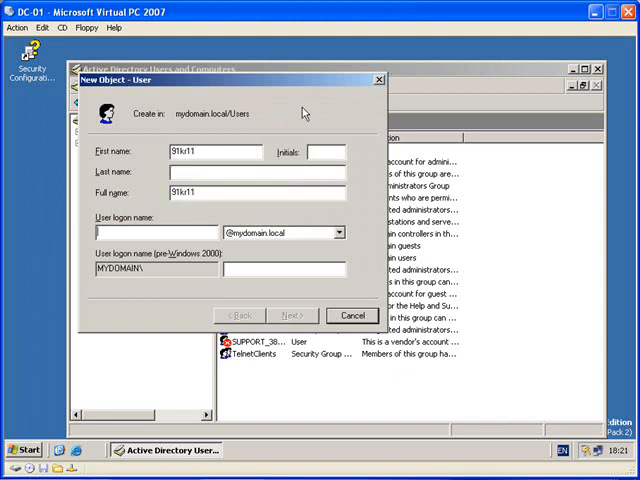
text(91kr11)
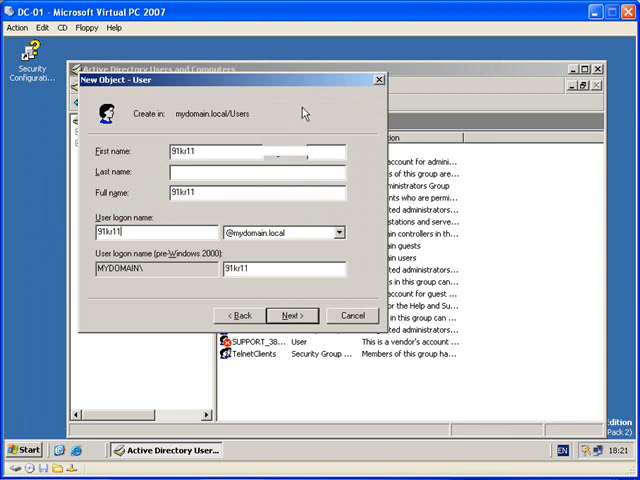
click(291, 315)
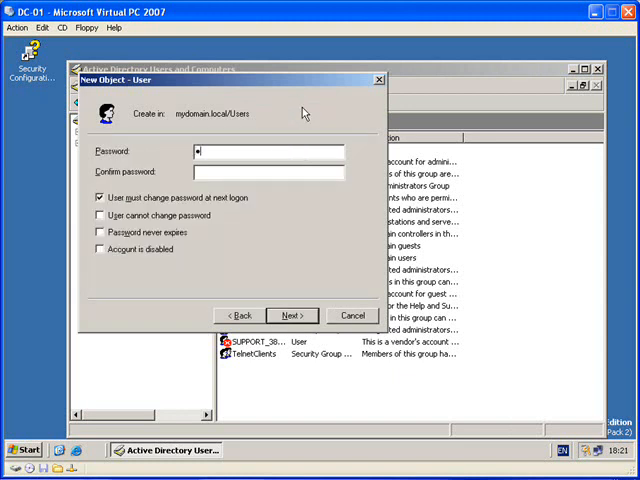
Step: Set the password without forcing a change at next logon, and create the account
text(••••)
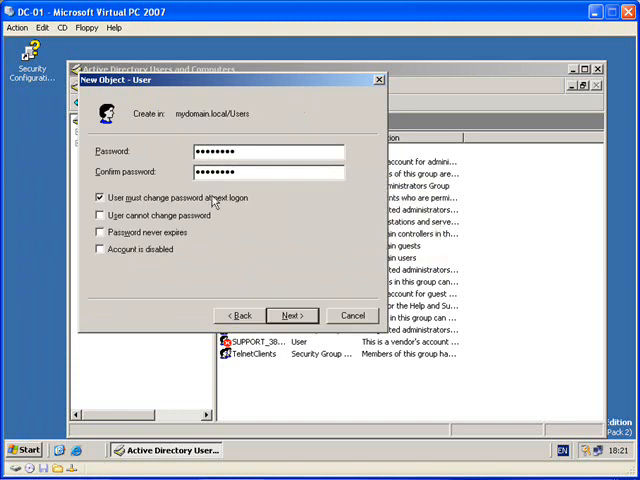
click(99, 232)
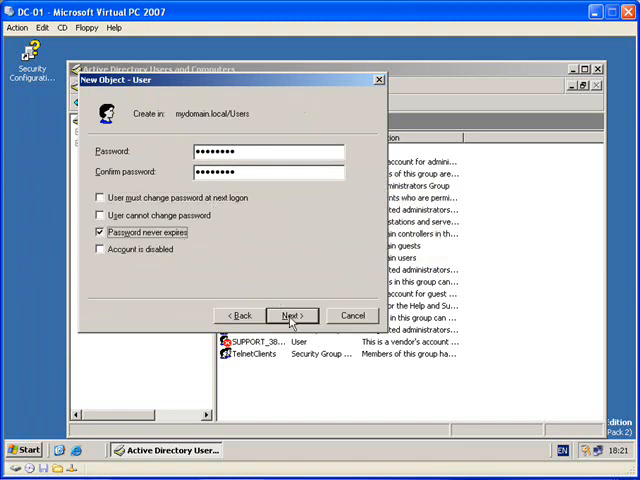
click(291, 315)
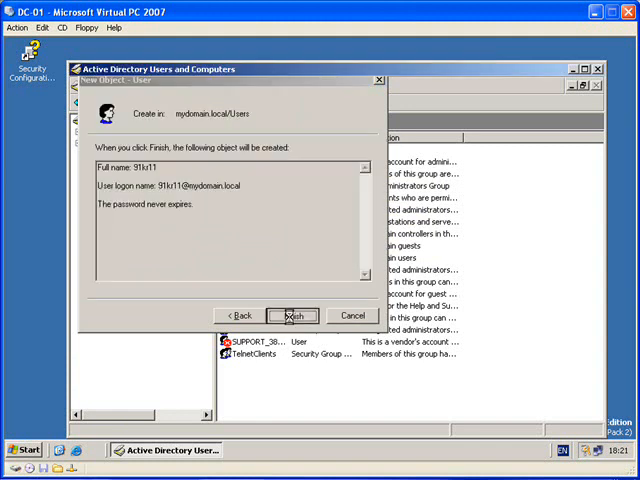
click(291, 315)
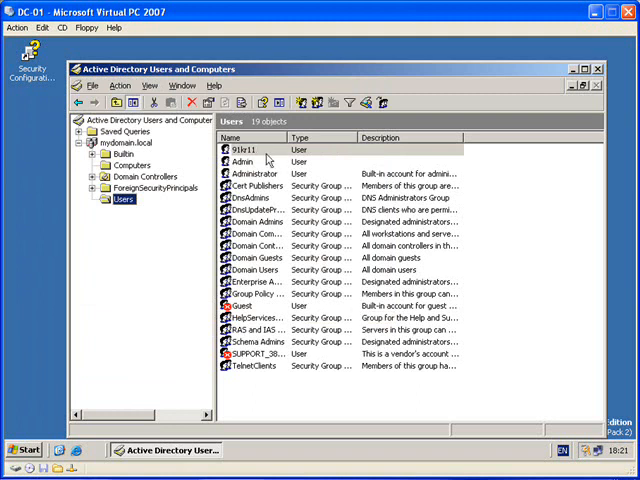
click(245, 149)
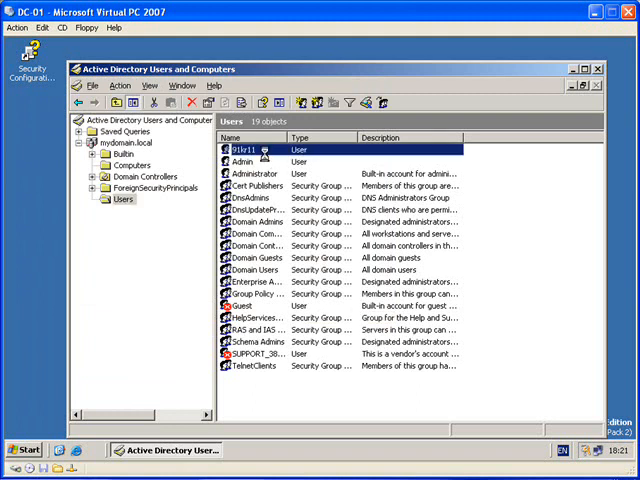
double_click(245, 149)
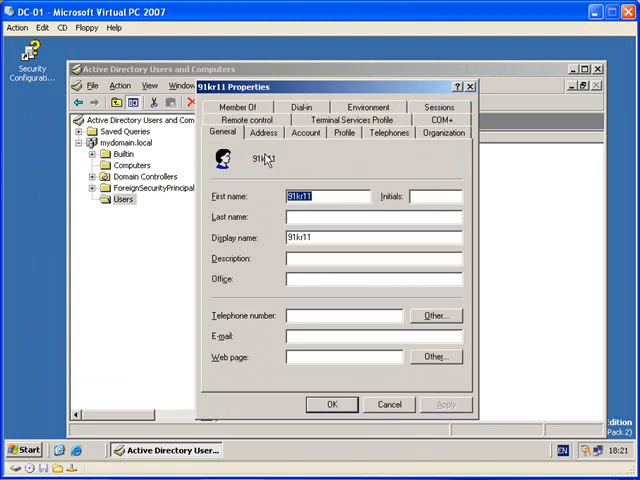
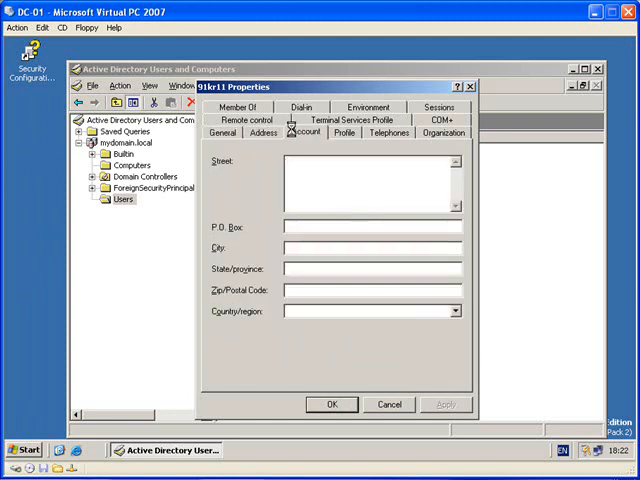
Step: View the Account and Profile tabs, then Member Of showing only Domain Users
click(304, 132)
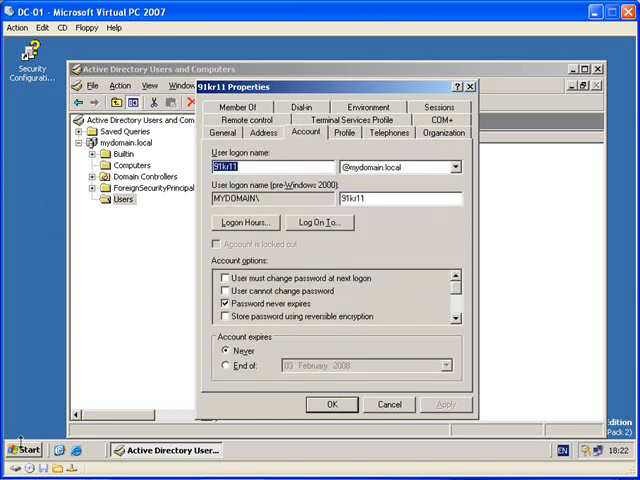
click(28, 449)
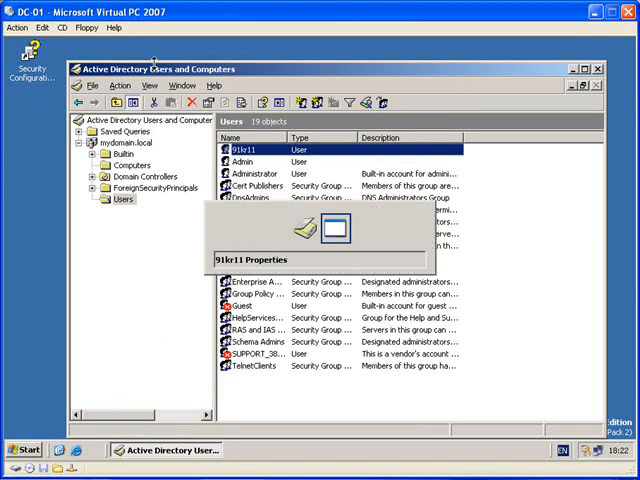
click(305, 132)
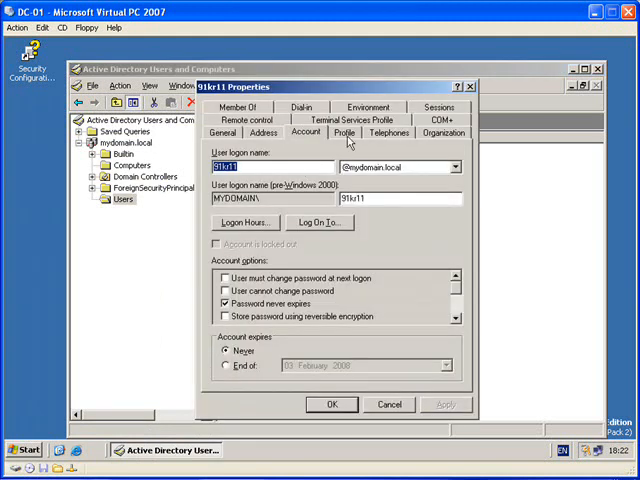
click(344, 132)
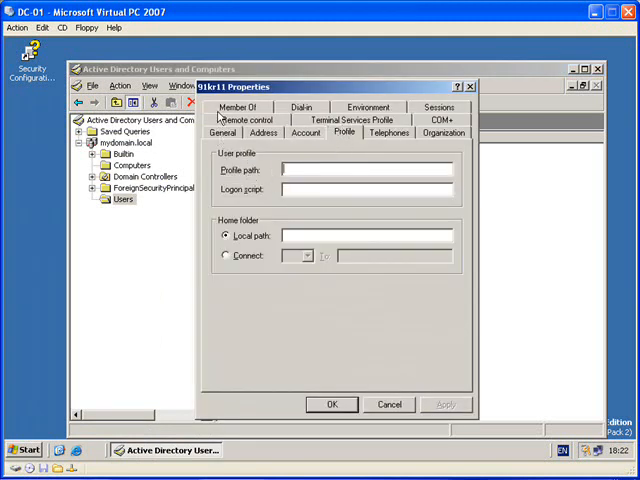
click(240, 133)
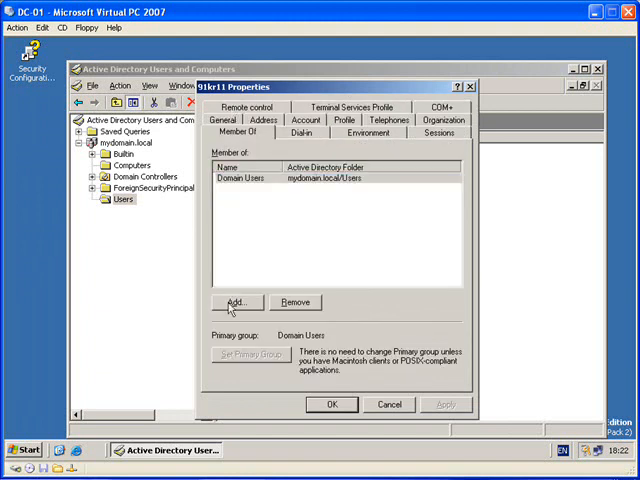
Step: Add 91kr11 to the Administrators group and close its properties
click(237, 302)
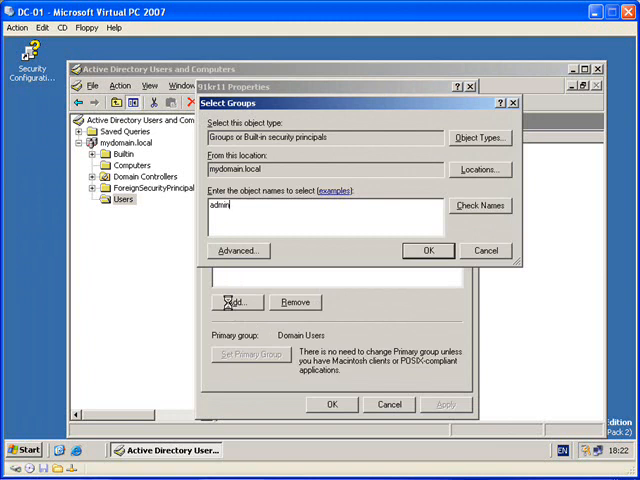
click(428, 250)
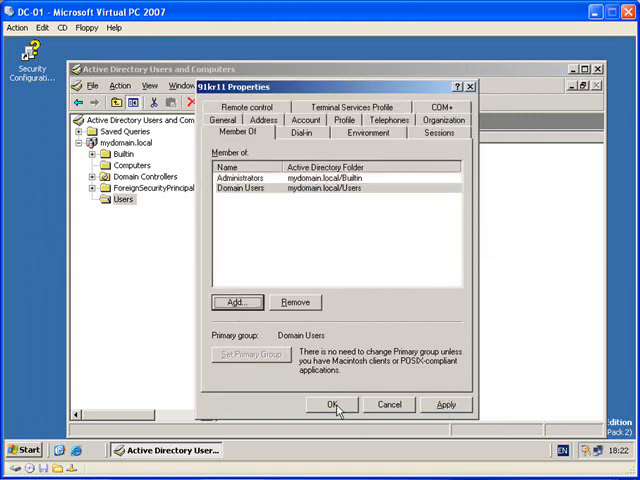
click(333, 404)
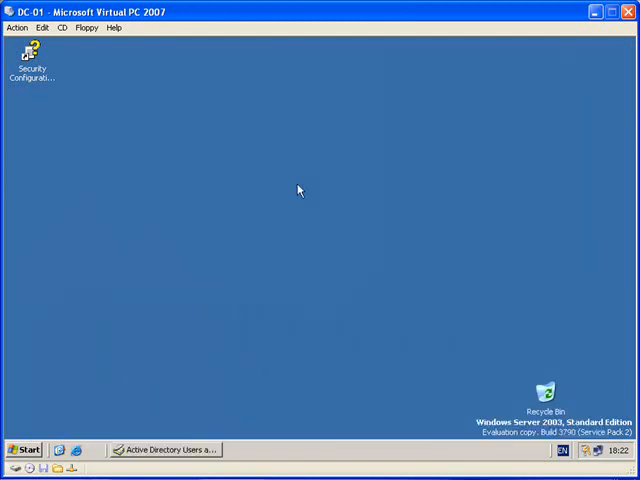
Step: Start Remote Desktop Connection and connect to dc-01 to reach its logon screen
click(24, 449)
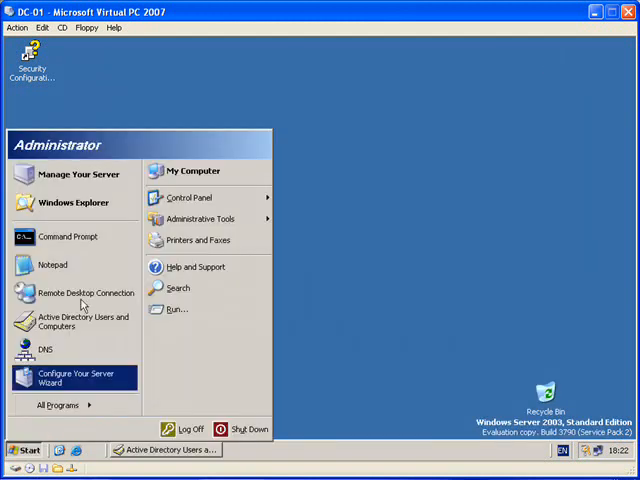
click(87, 303)
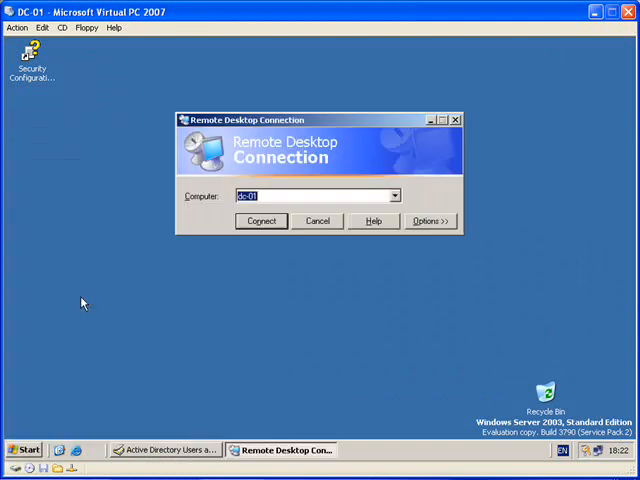
click(261, 221)
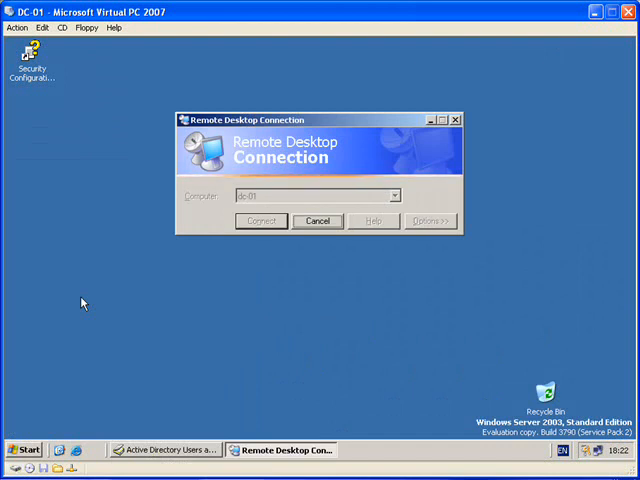
click(260, 221)
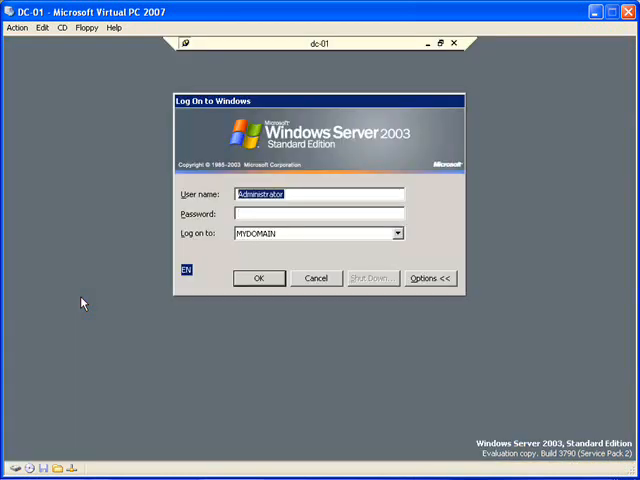
Step: Log on to dc-01 as 91kr11 with its password
text(91kr11)
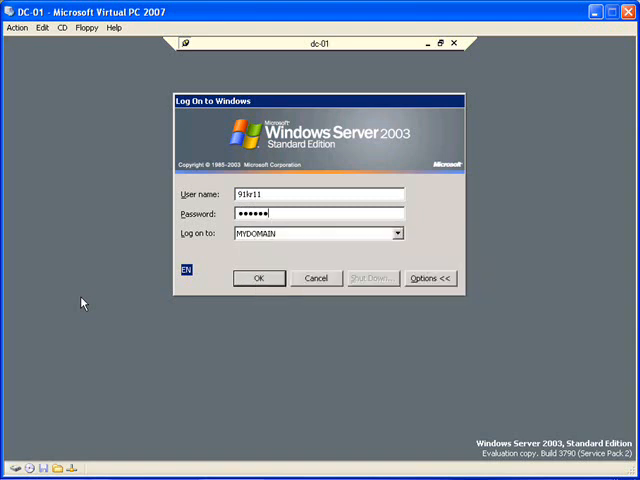
click(259, 278)
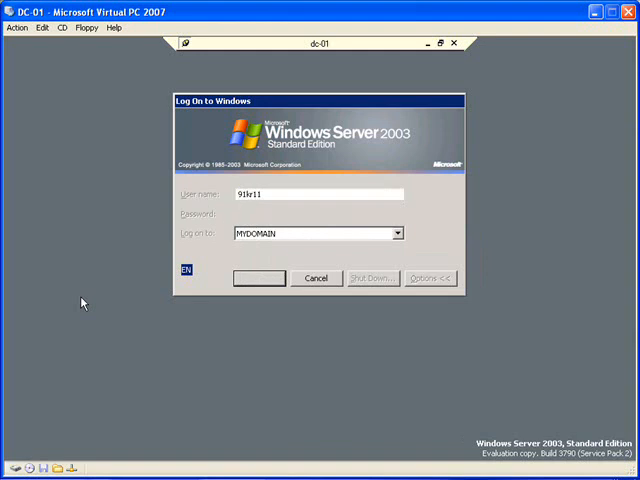